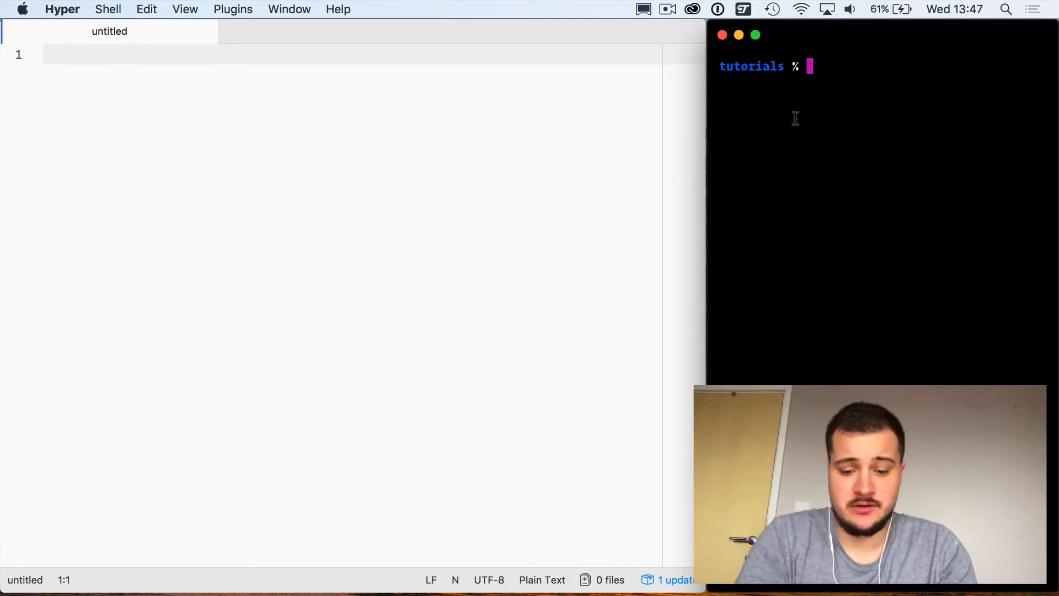
- Create the gitresume folder with mkdir and change the terminal into it
{"action": "type", "text": "mkdir gitre"}
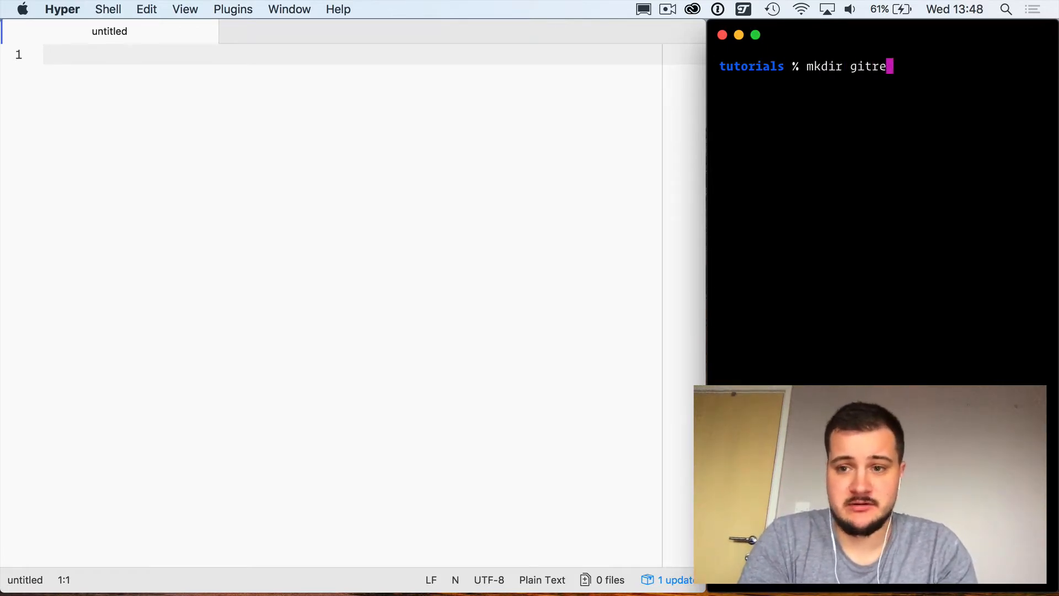
{"action": "key", "text": "Enter"}
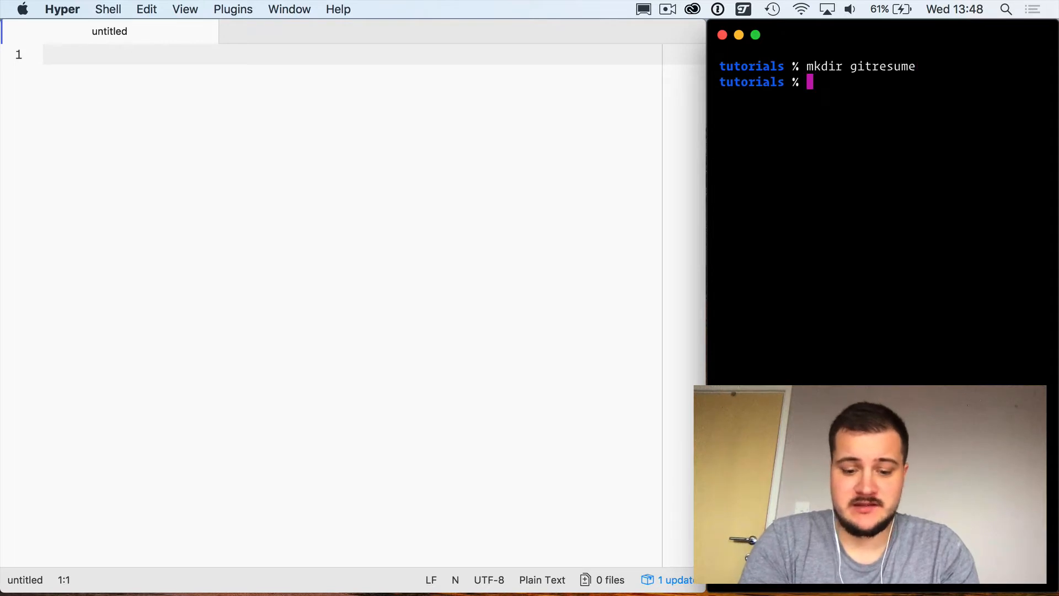
{"action": "type", "text": "cd /Users/notrab/Documents/Desktop\\ dump/gatherr-html"}
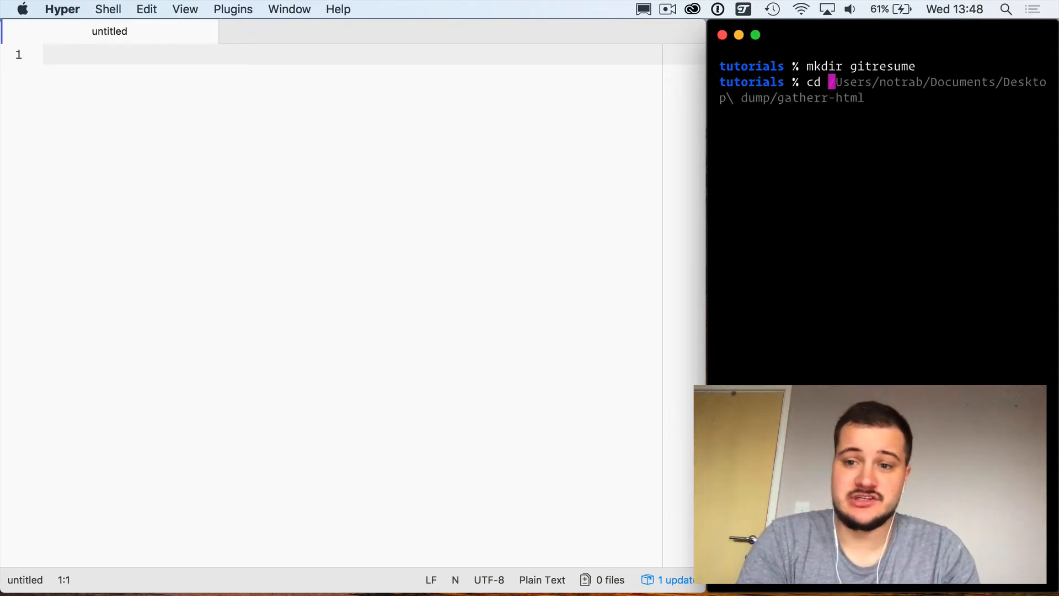
{"action": "type", "text": "gitresume"}
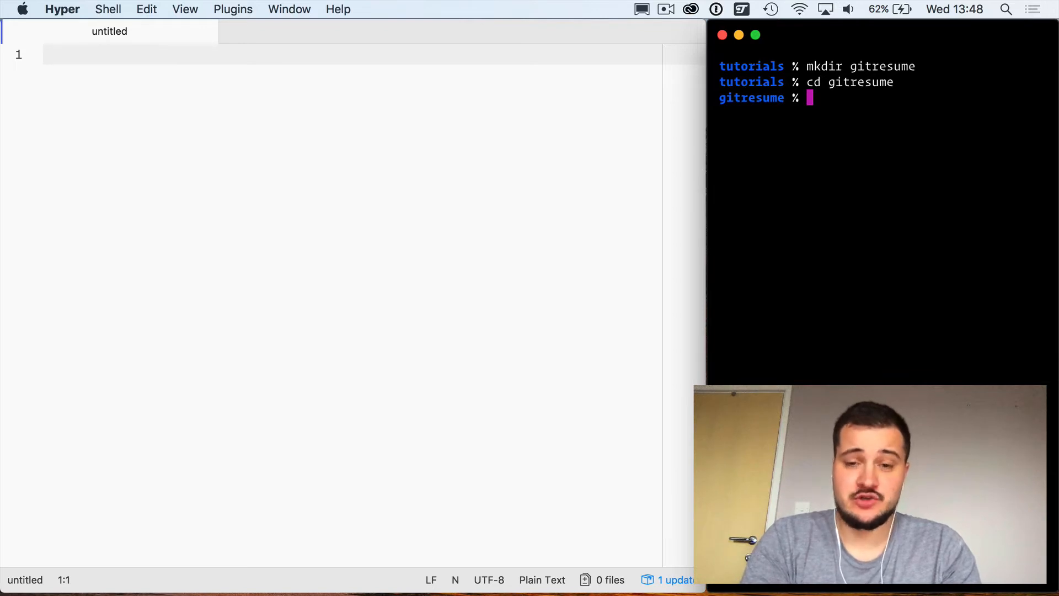
- Run the yarn command in gitresume to generate the default package.json
{"action": "type", "text": "yarn dev"}
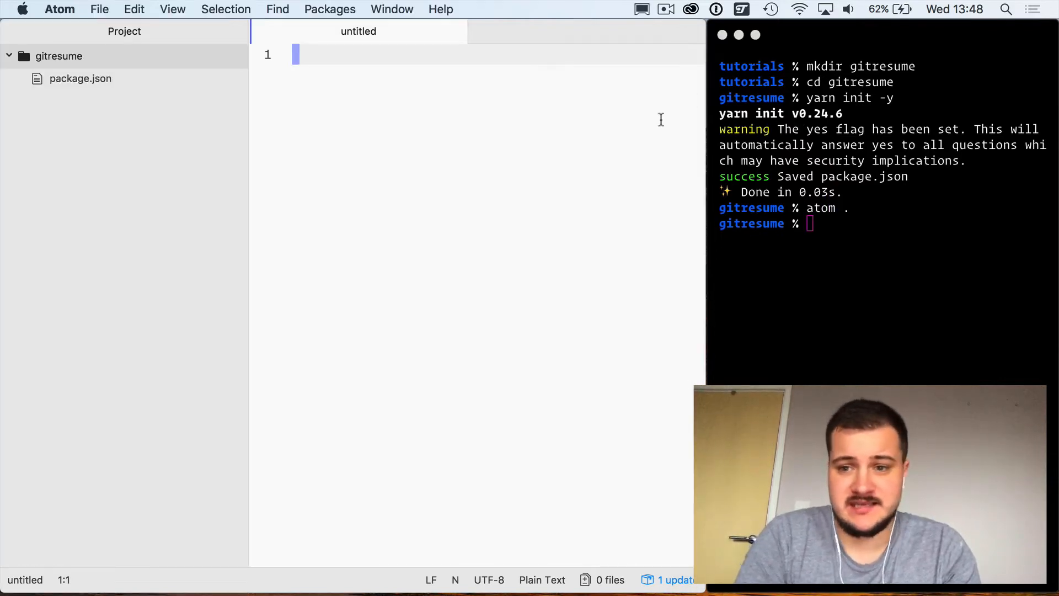
- Open package.json and install next@beta, react and react-dom with yarn add
{"action": "left_click", "coordinate": [80, 79]}
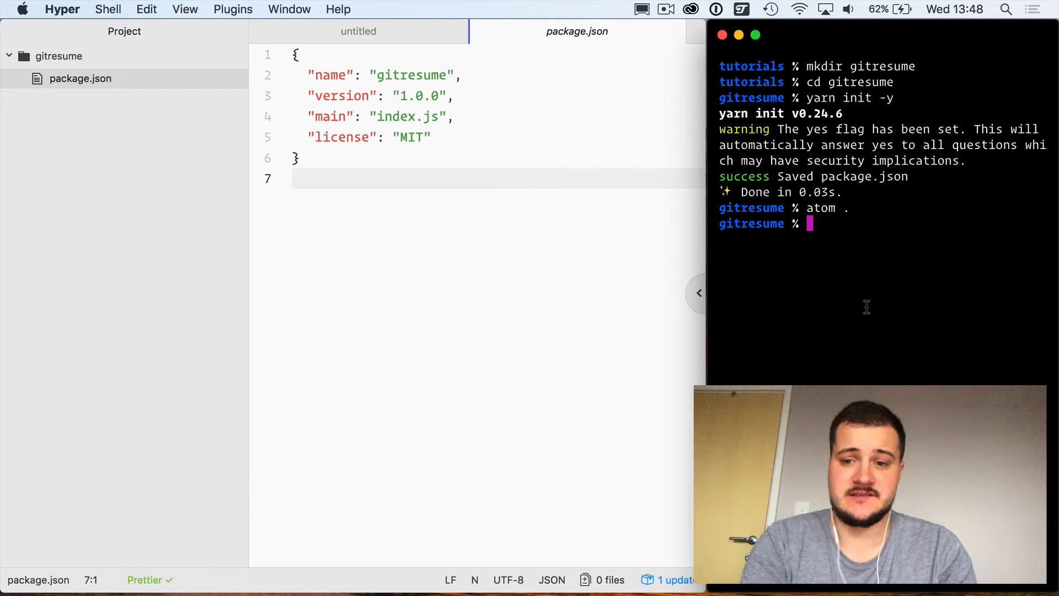
{"action": "type", "text": "yarn add next@beta react react-dom"}
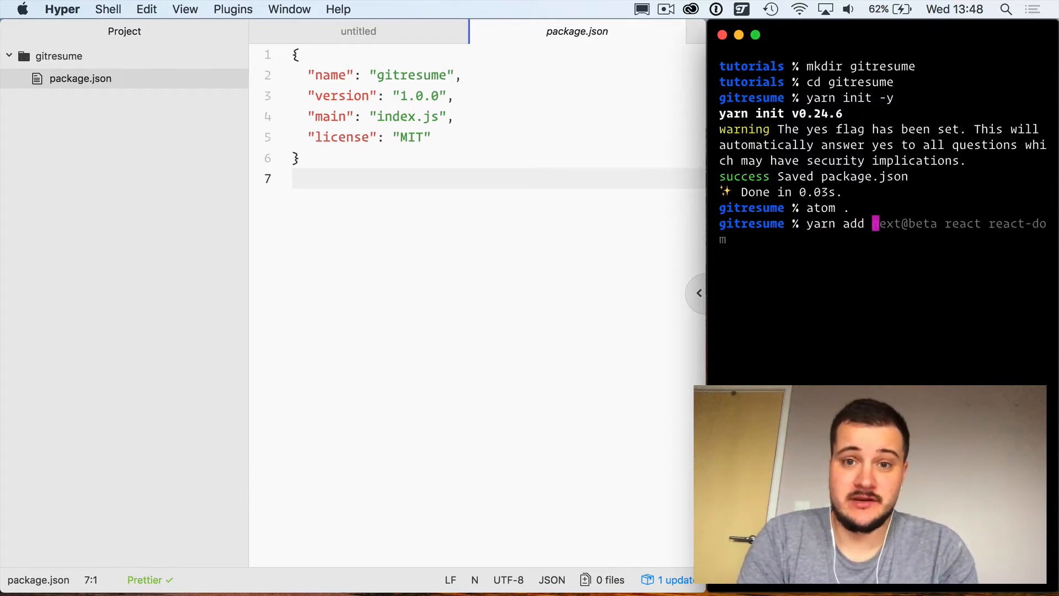
{"action": "key", "text": "Enter"}
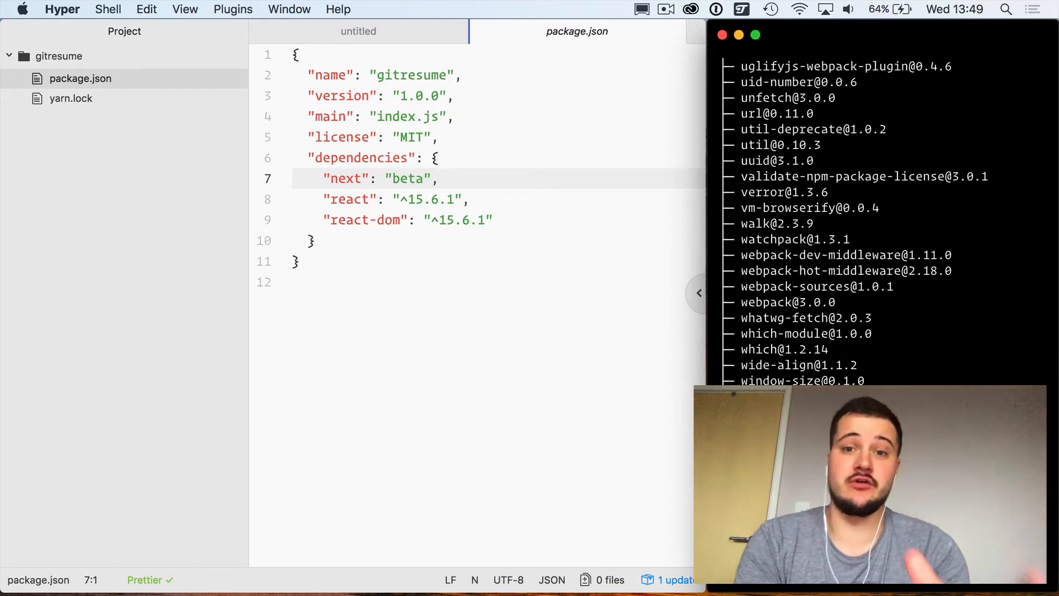
{"action": "mouse_move", "coordinate": [659, 327]}
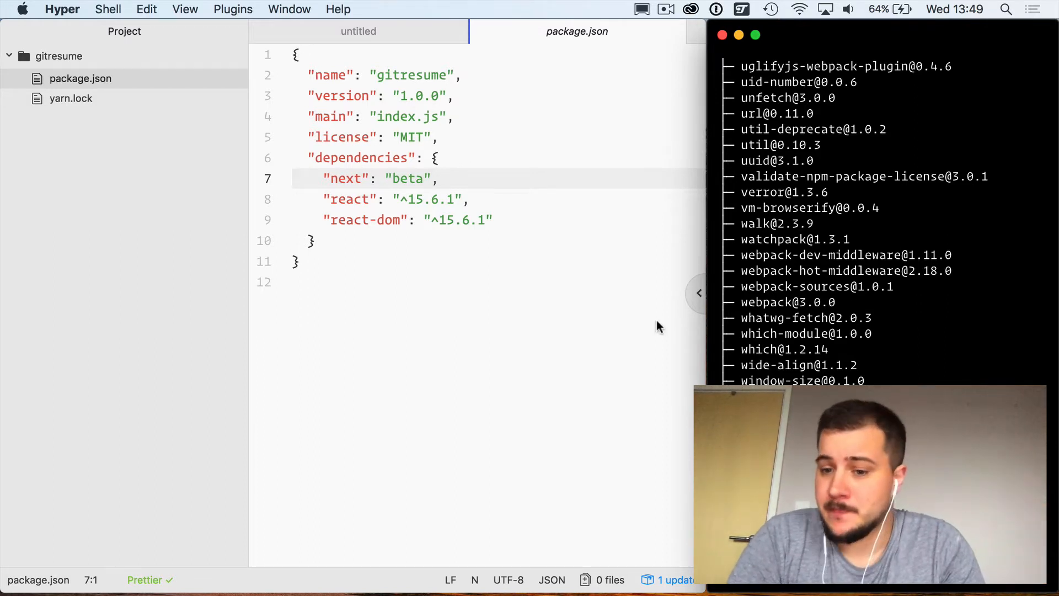
{"action": "mouse_move", "coordinate": [580, 337]}
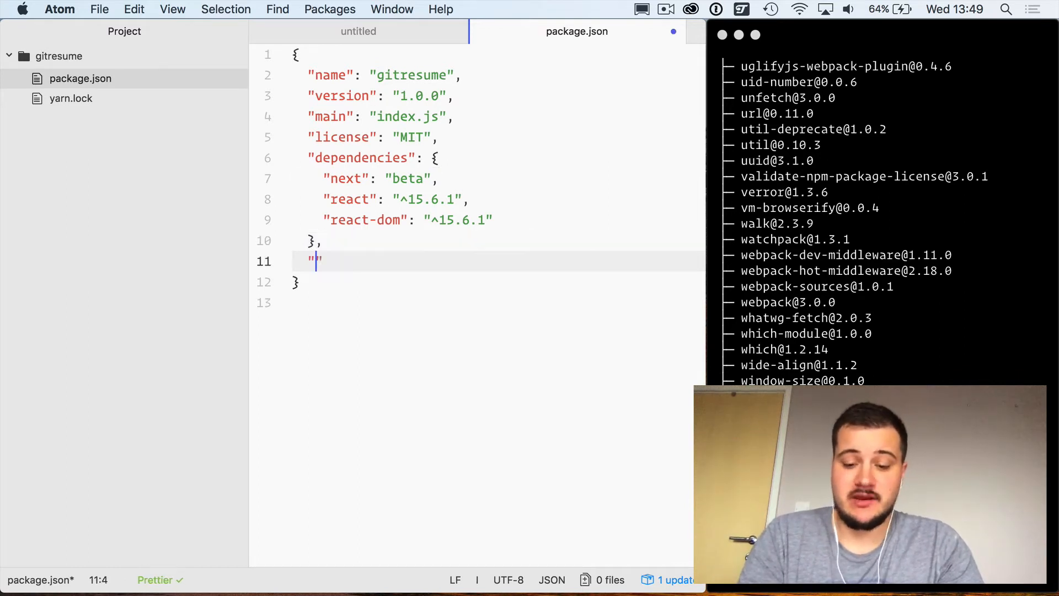
- Add a "scripts" block with "dev": "next" to package.json
{"action": "type", "text": "\"scripts\": {"}
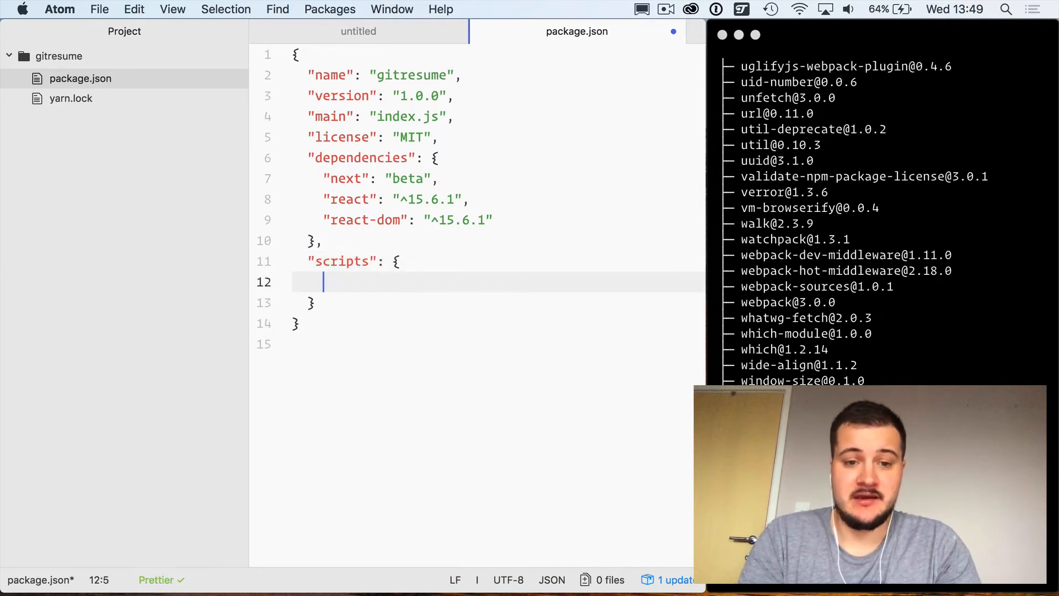
{"action": "type", "text": "e"}
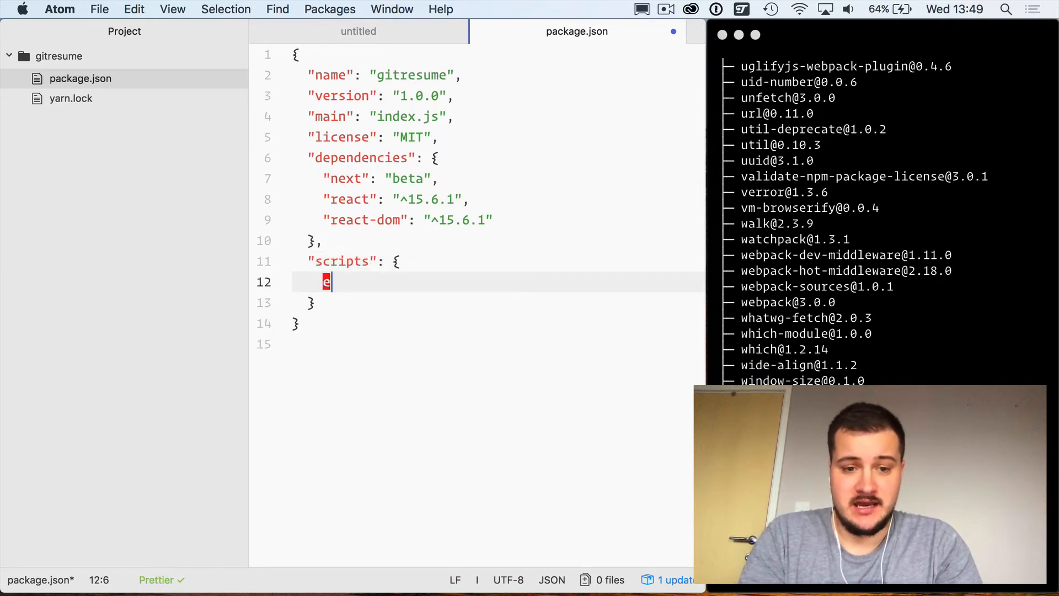
{"action": "type", "text": "\"dev\""}
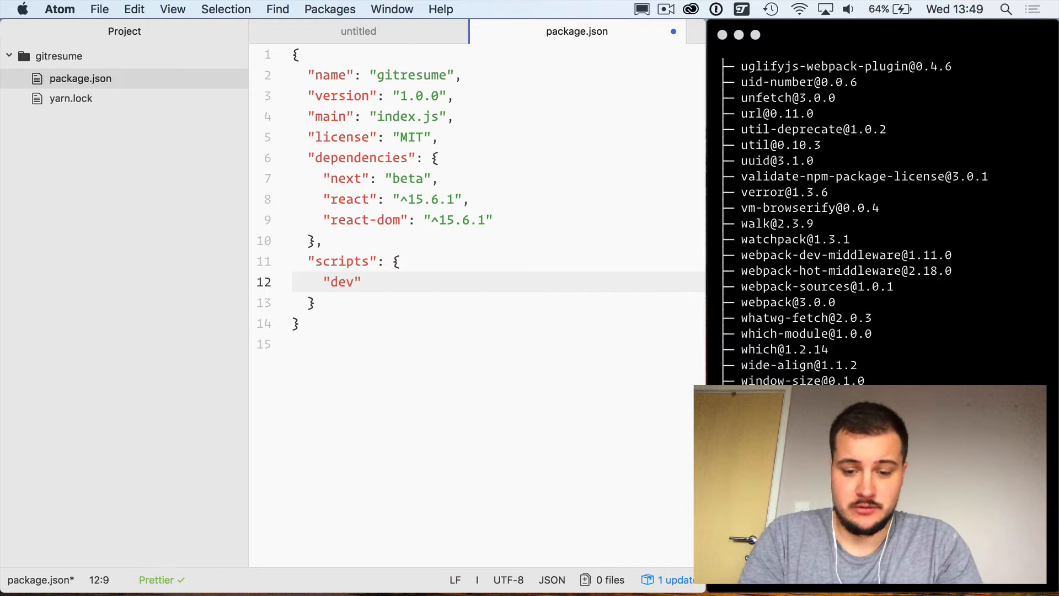
{"action": "type", "text": ": \"ne\""}
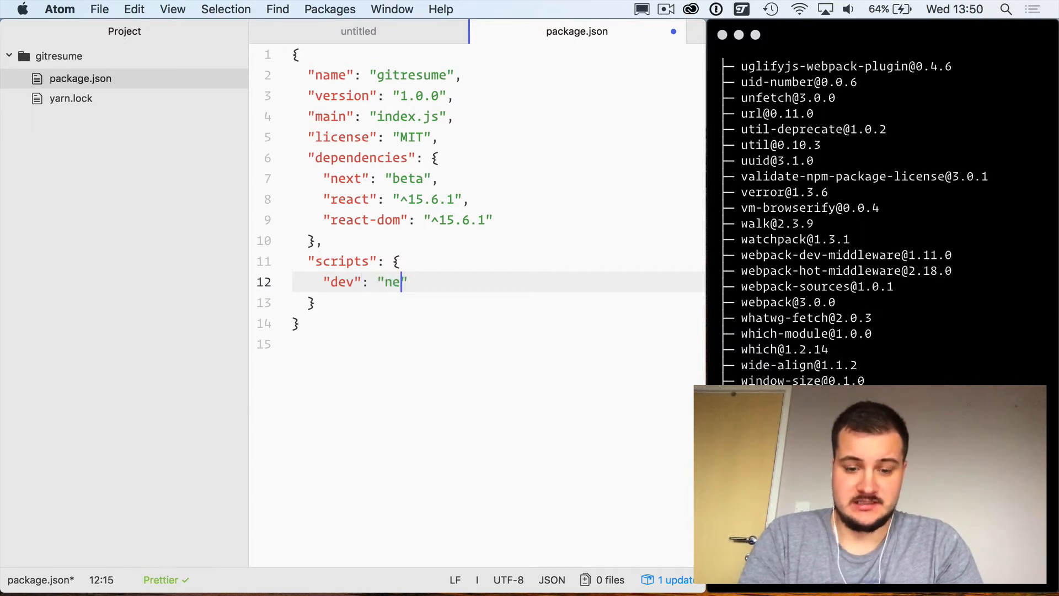
{"action": "type", "text": "xt"}
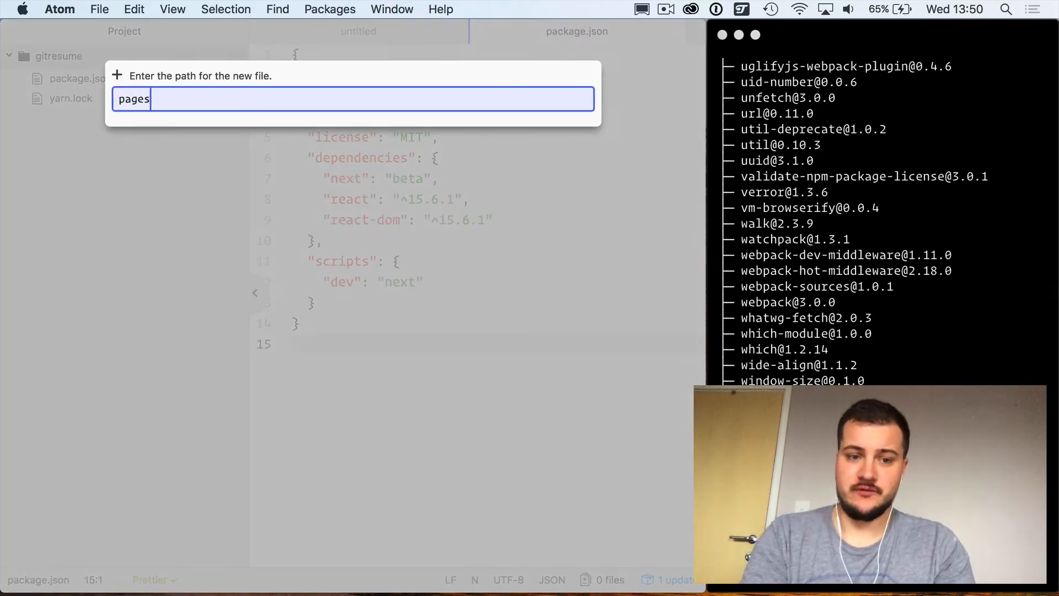
- Create the new file pages/.keep in the project tree
{"action": "type", "text": "/.keep"}
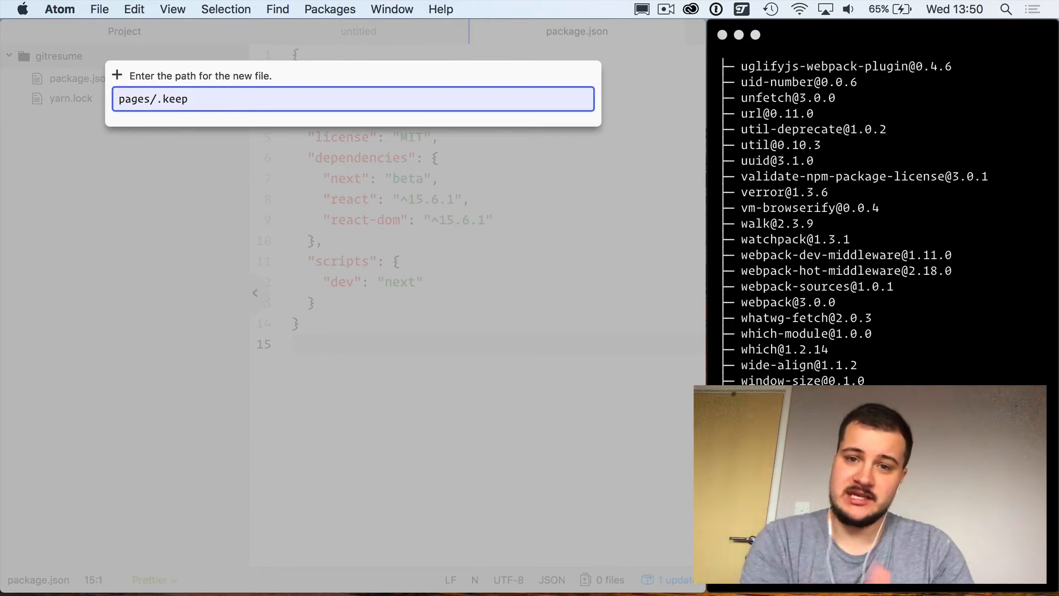
{"action": "key", "text": "Enter"}
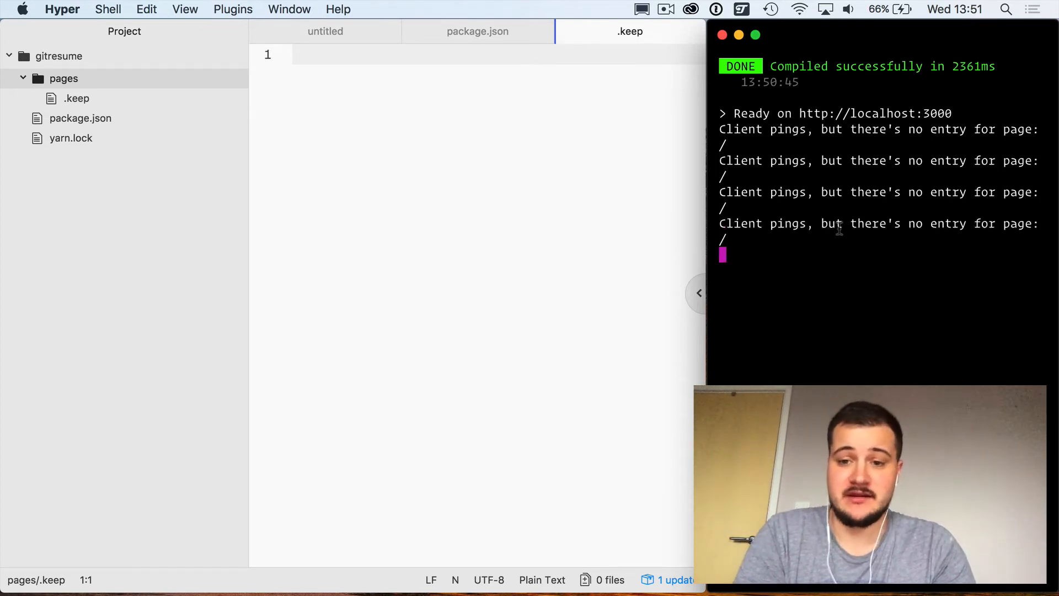
- Stop the Next dev server and initialize a Git repository in gitresume
{"action": "key", "text": "ctrl+c"}
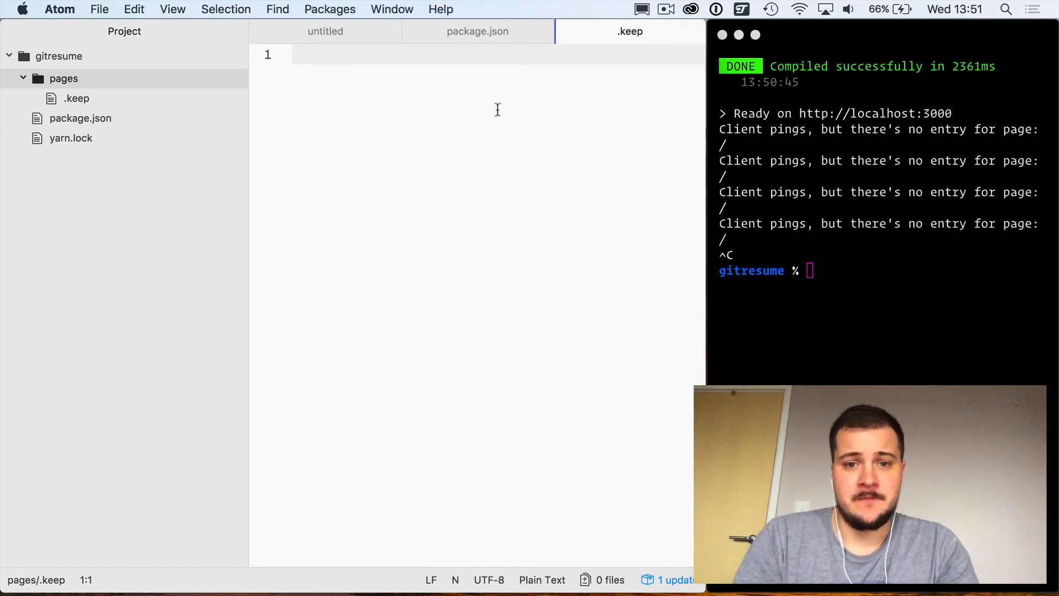
{"action": "left_click", "coordinate": [477, 32]}
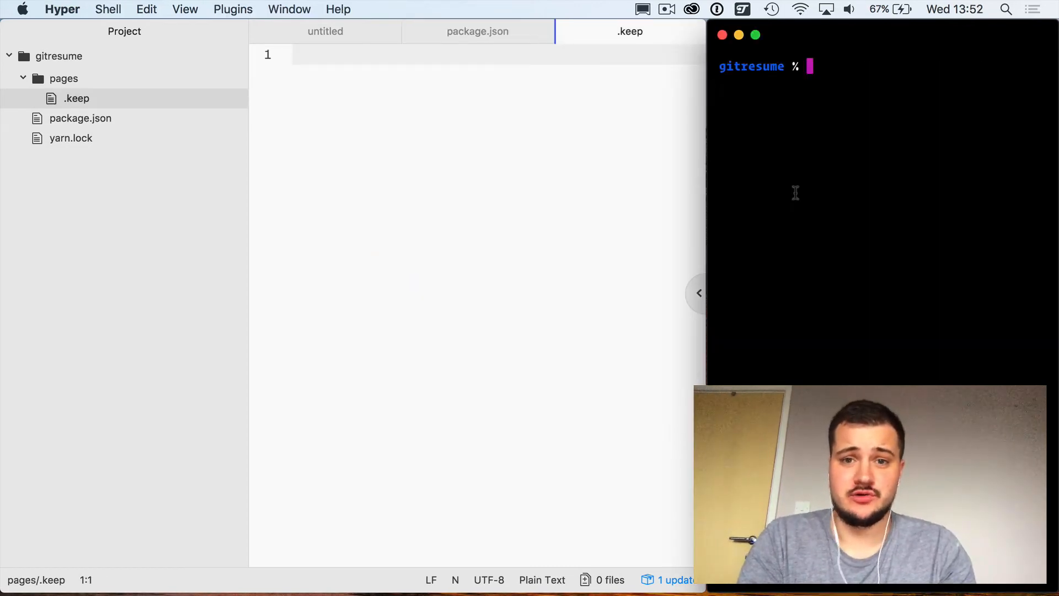
{"action": "type", "text": "git add ."}
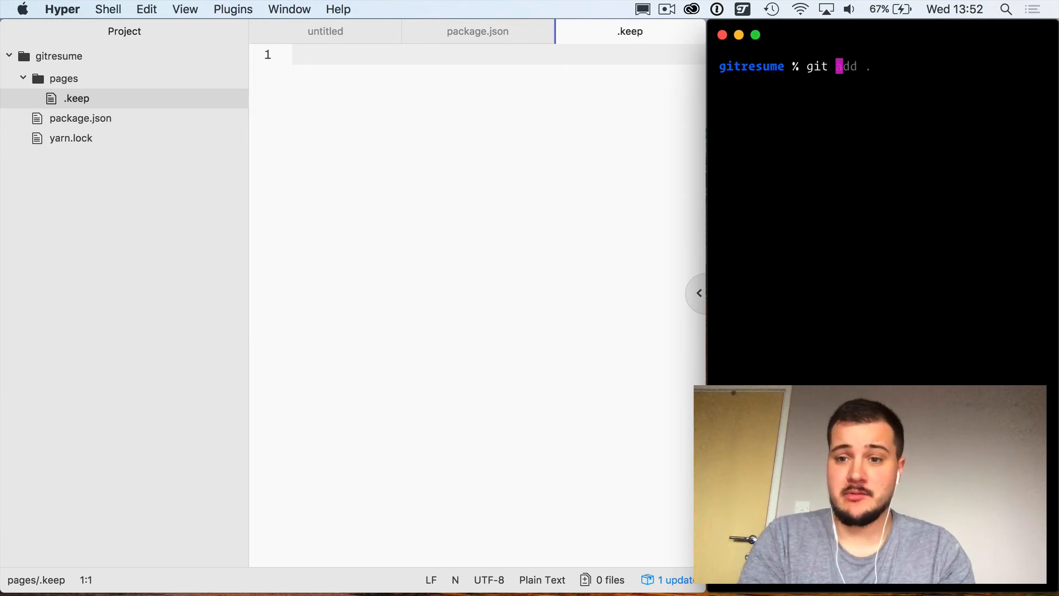
{"action": "key", "text": "Enter"}
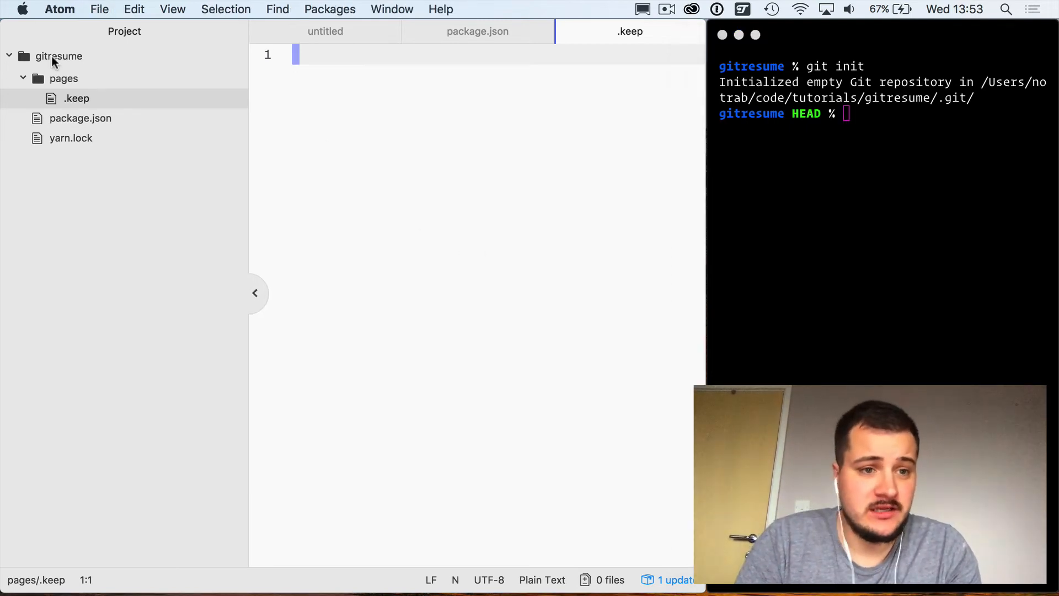
- Create a .gitignore file listing /.next and /node_modules
{"action": "type", "text": ".g"}
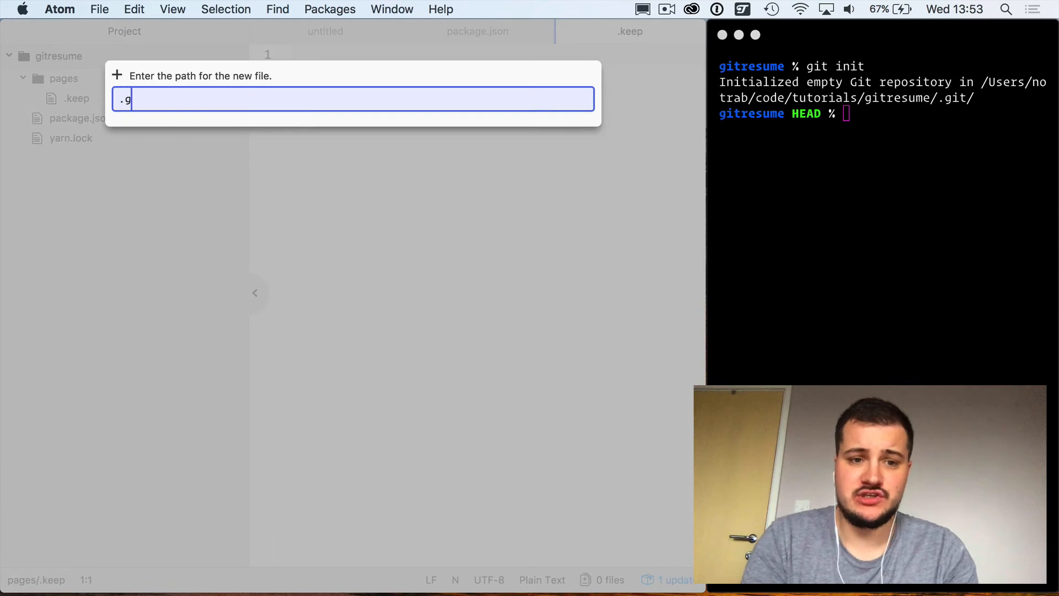
{"action": "type", "text": "itignore"}
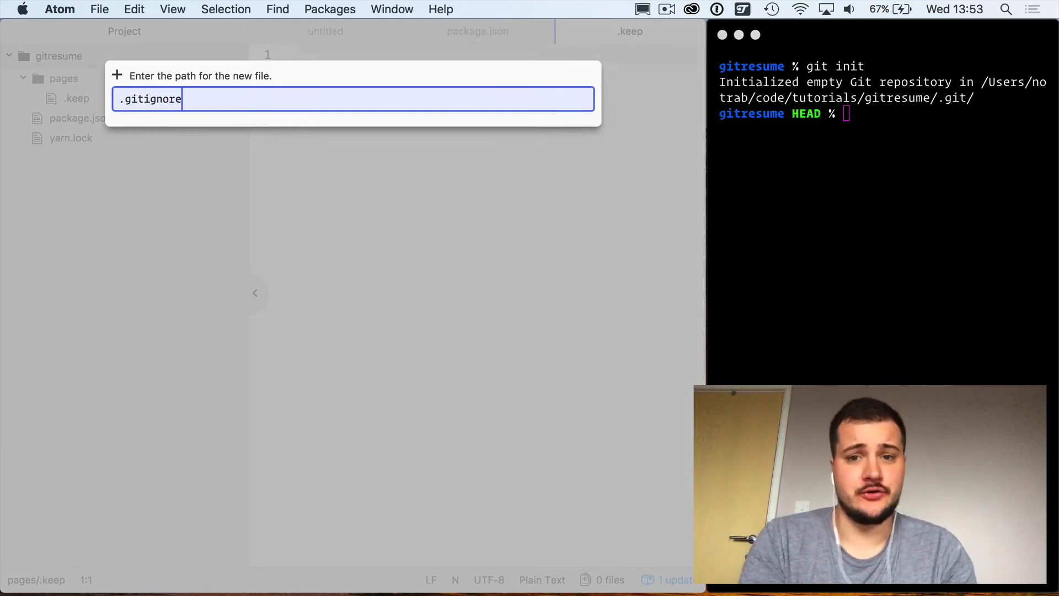
{"action": "key", "text": "Enter"}
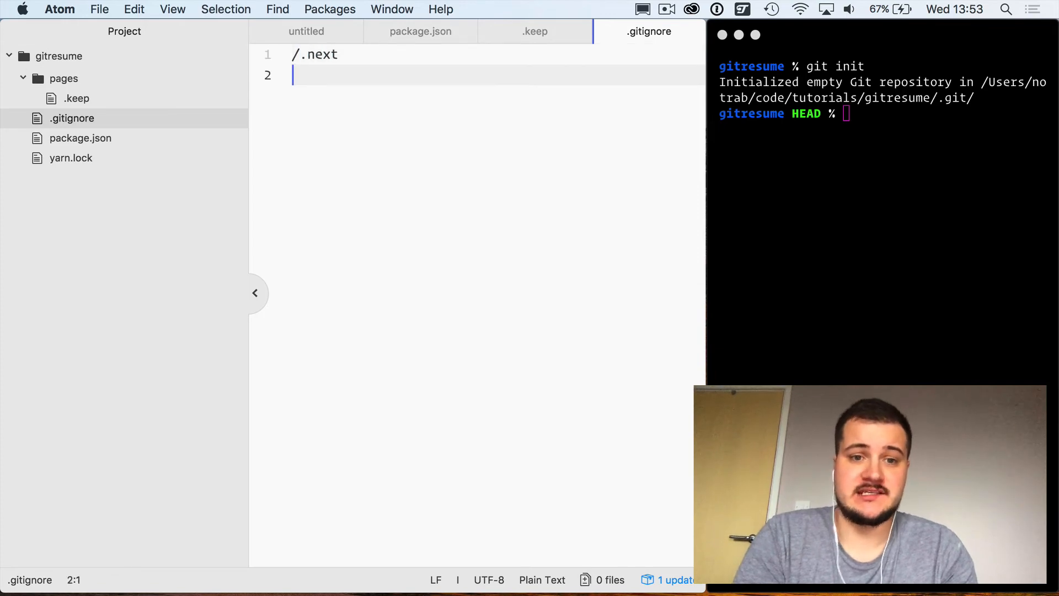
{"action": "type", "text": "/nod"}
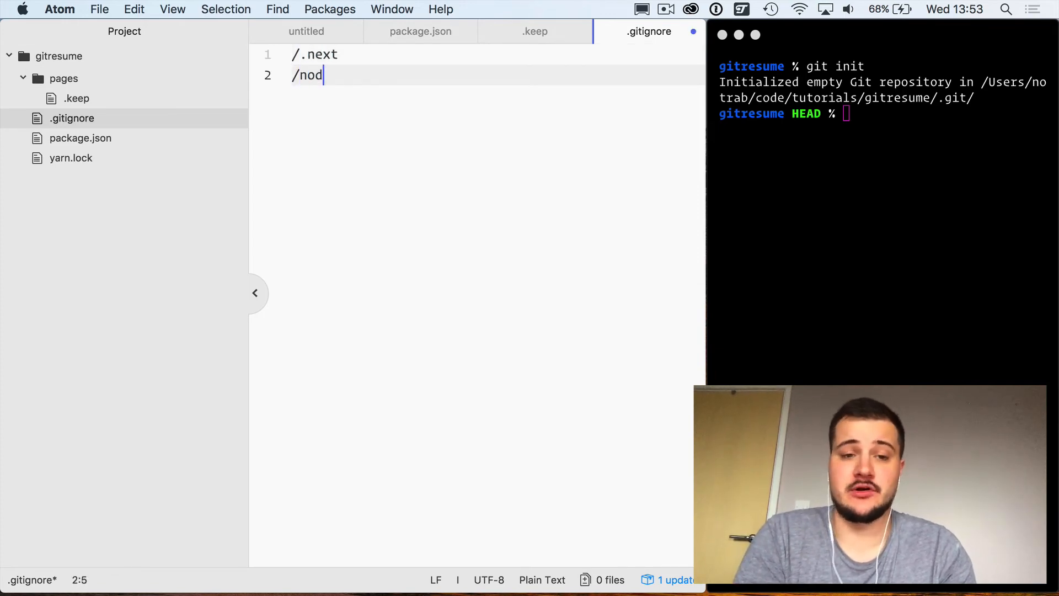
{"action": "type", "text": "e_modules"}
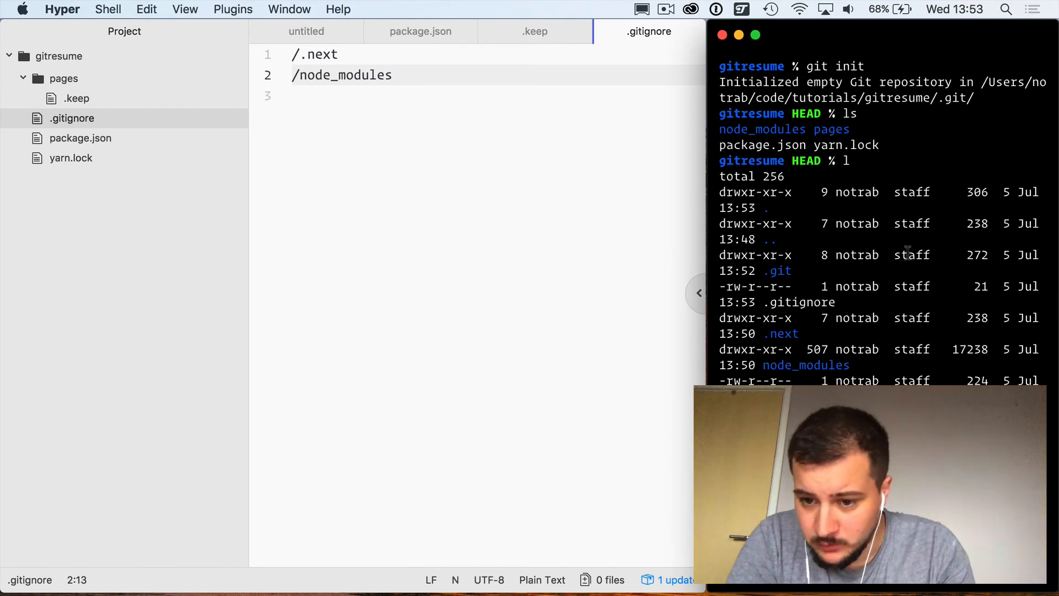
{"action": "mouse_move", "coordinate": [802, 334]}
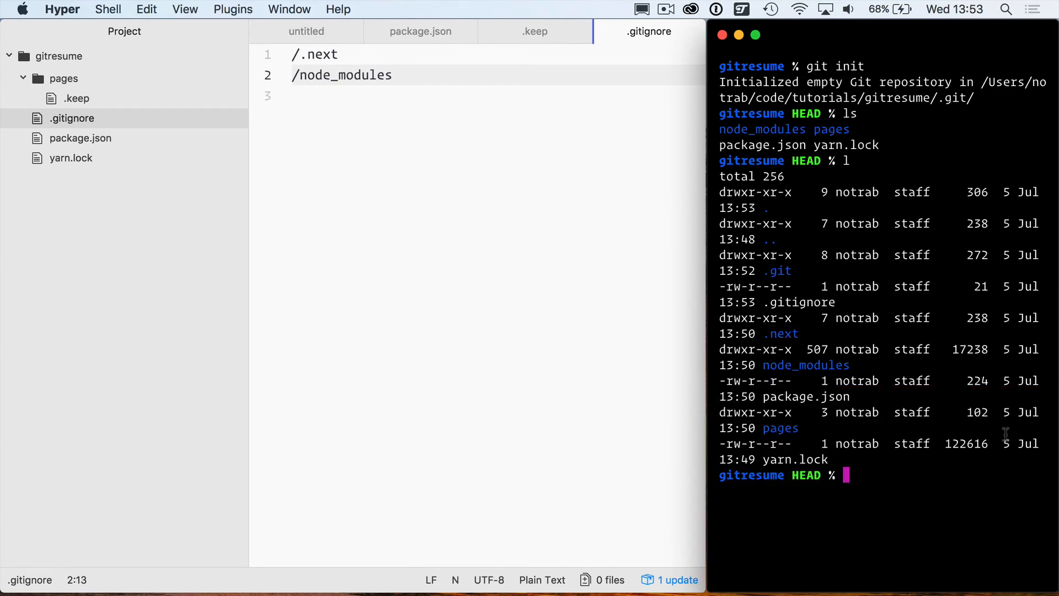
- Stage all files, check git status, and commit with message 'Initial setup'
{"action": "type", "text": "git add ."}
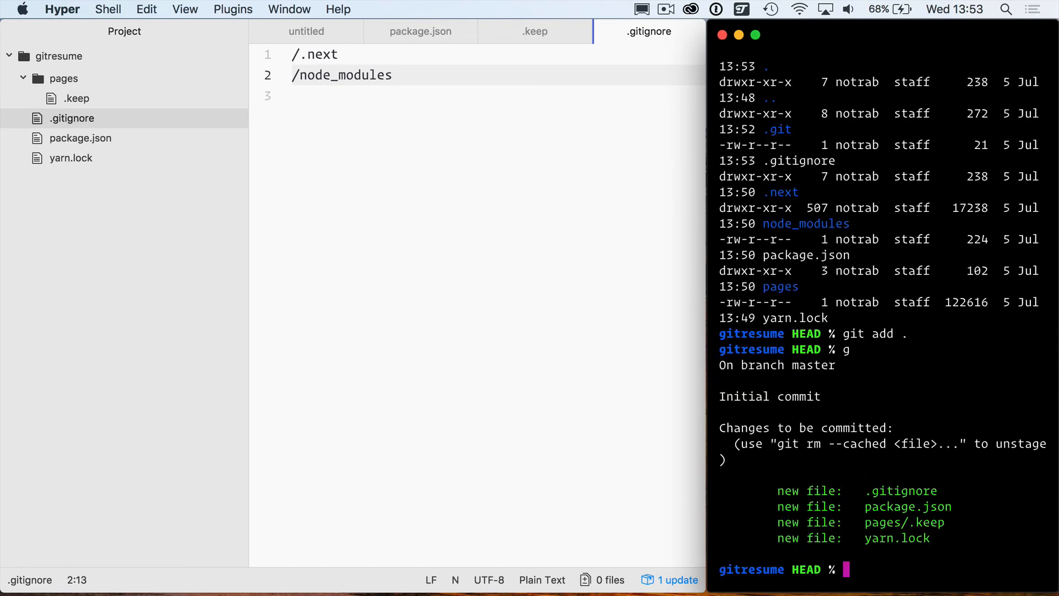
{"action": "type", "text": "git status"}
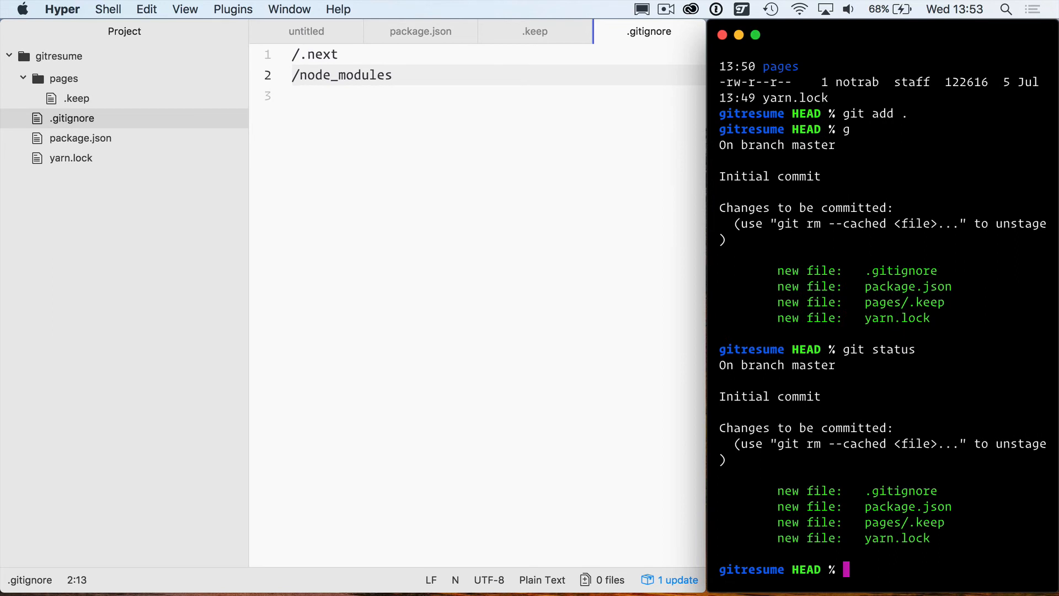
{"action": "mouse_move", "coordinate": [859, 532]}
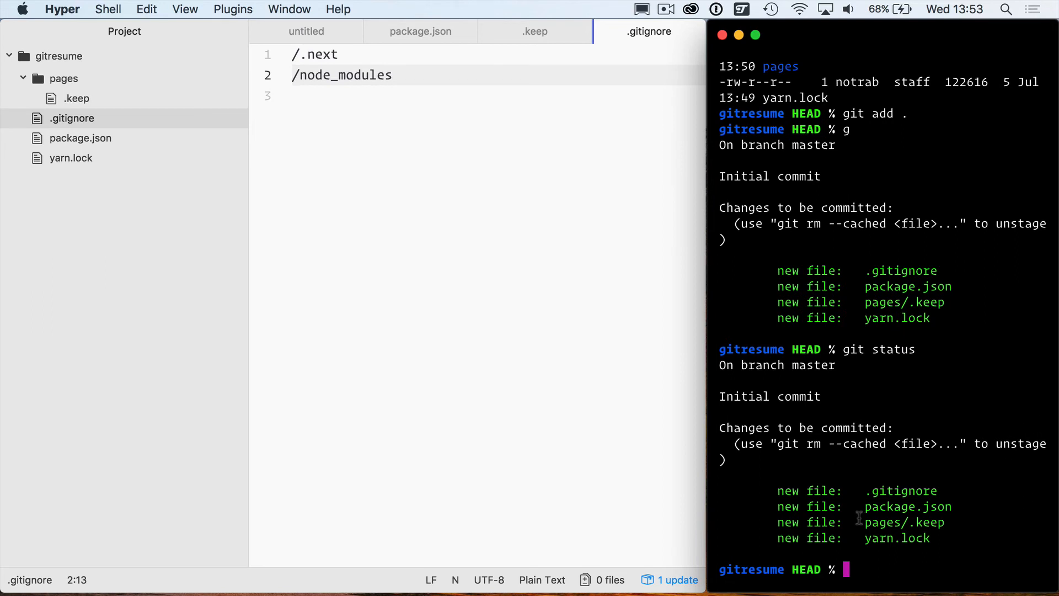
{"action": "mouse_move", "coordinate": [859, 490]}
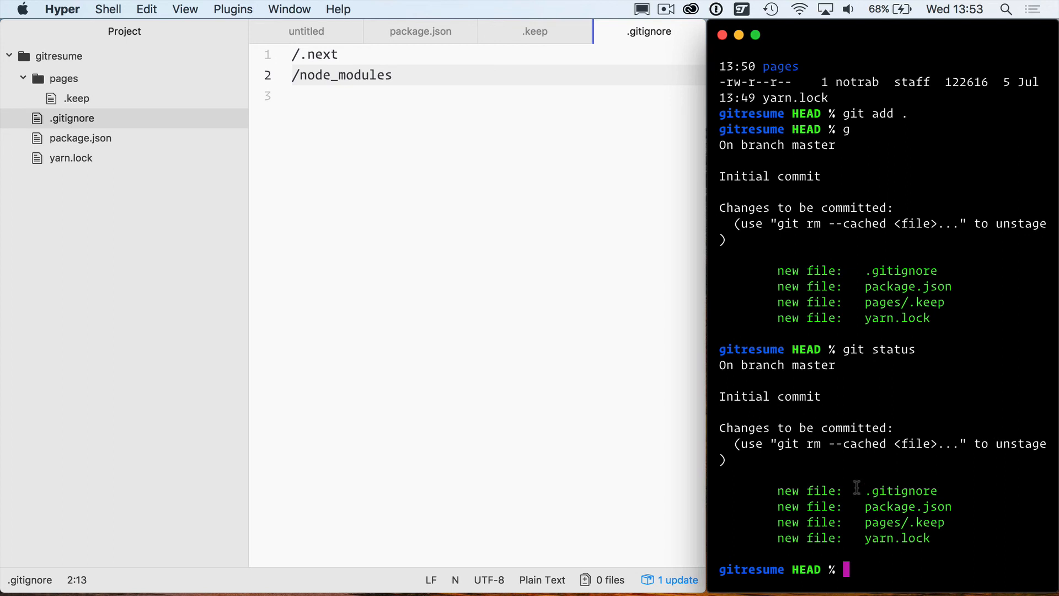
{"action": "type", "text": "git commit-"}
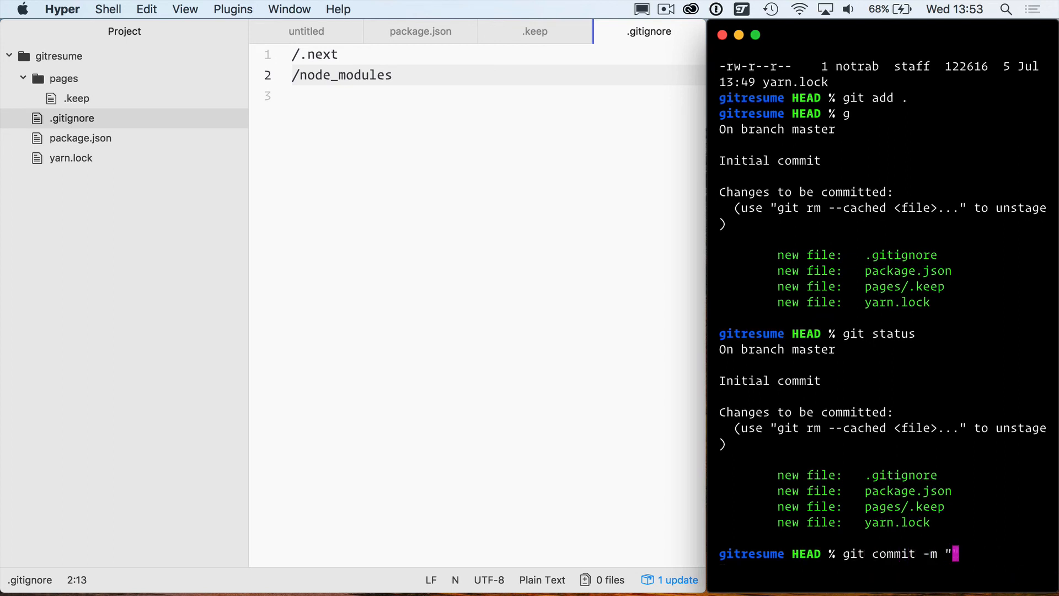
{"action": "type", "text": "Initial"}
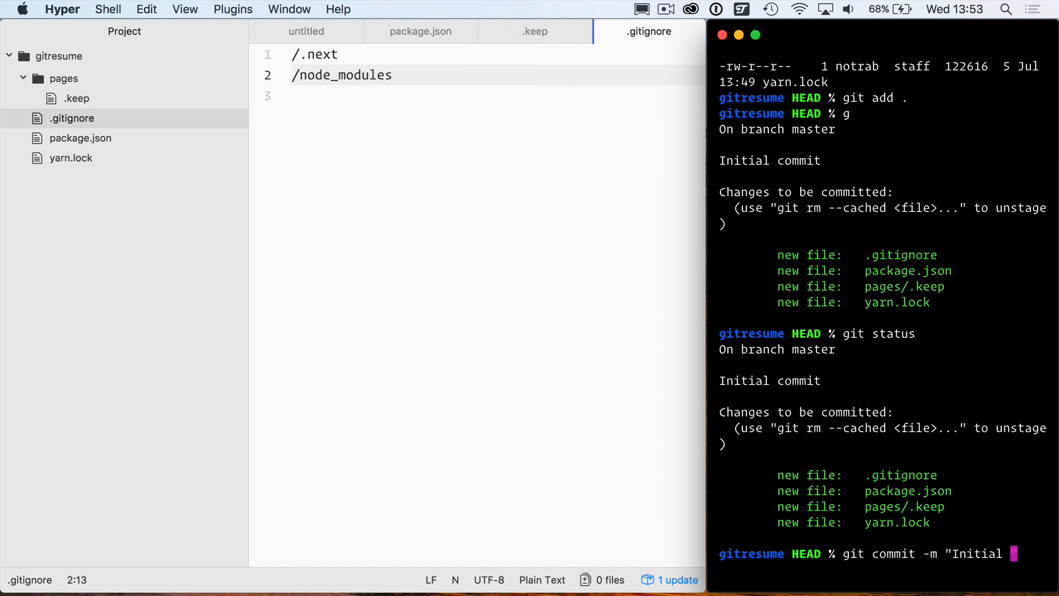
{"action": "type", "text": "setup"}
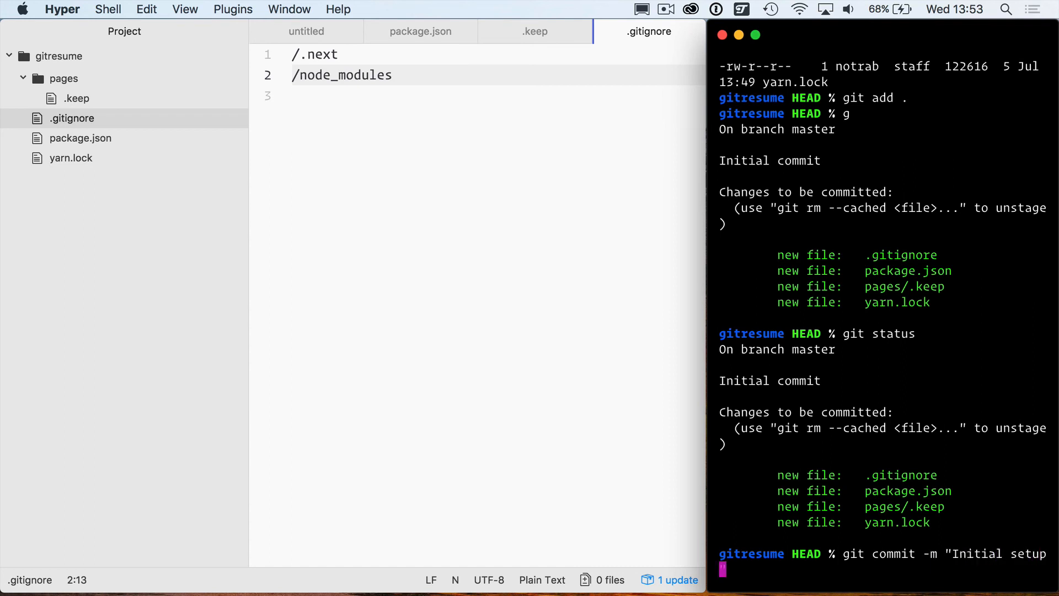